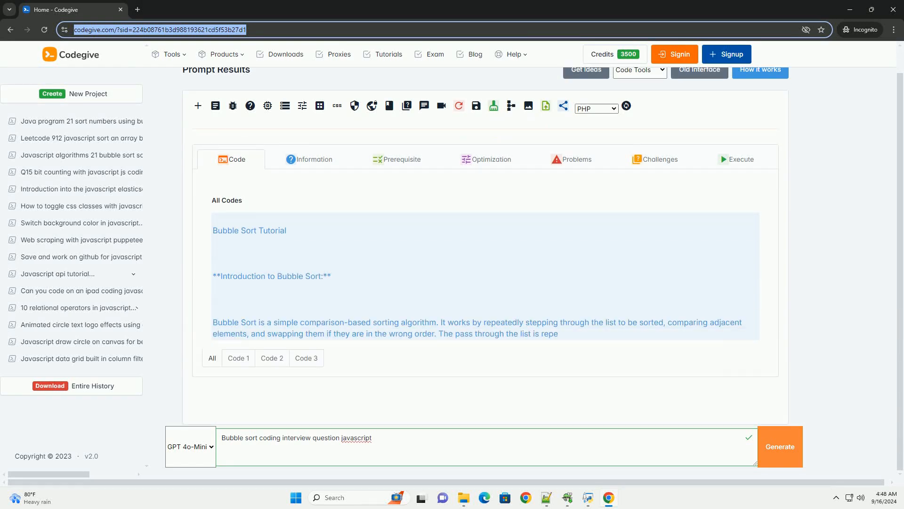
scroll(down, 3)
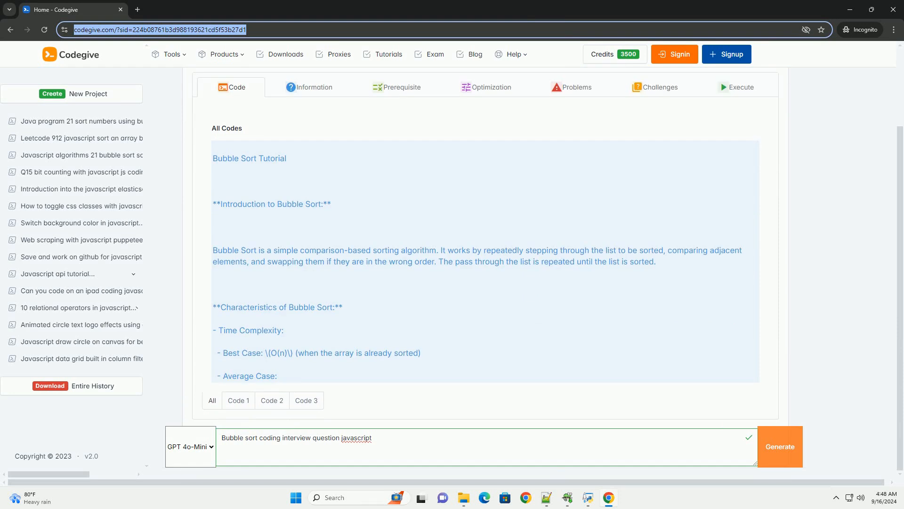
scroll(down, 3)
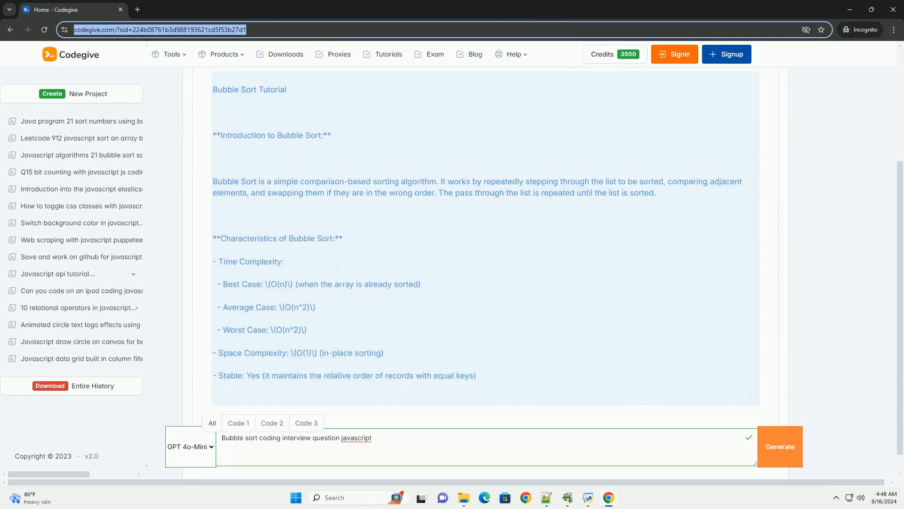
scroll(down, 3)
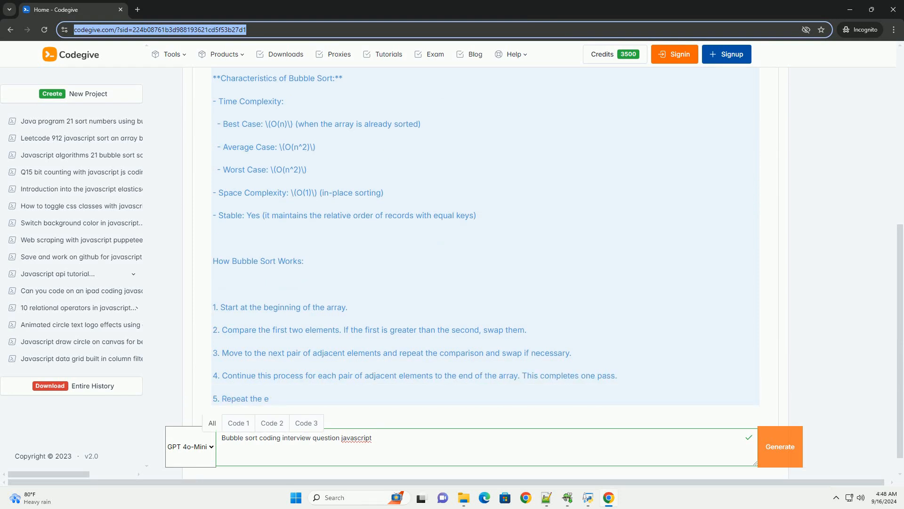
scroll(down, 3)
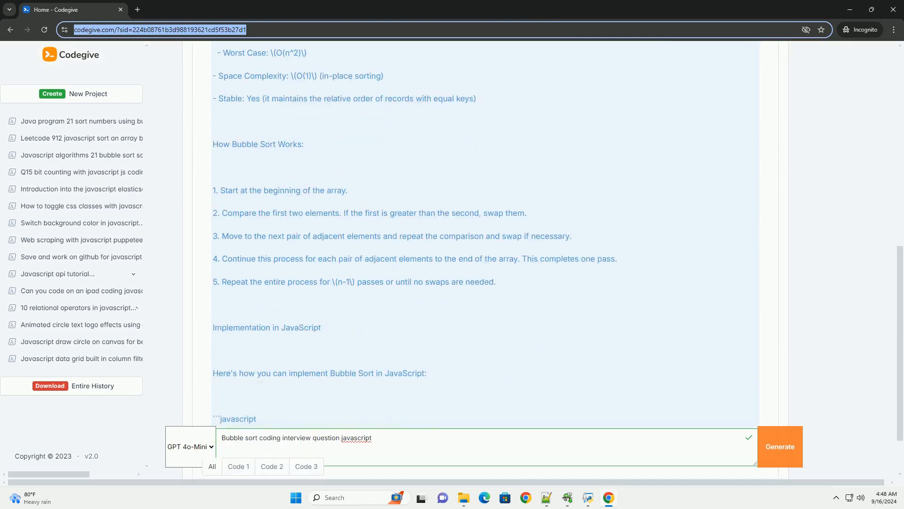
scroll(down, 3)
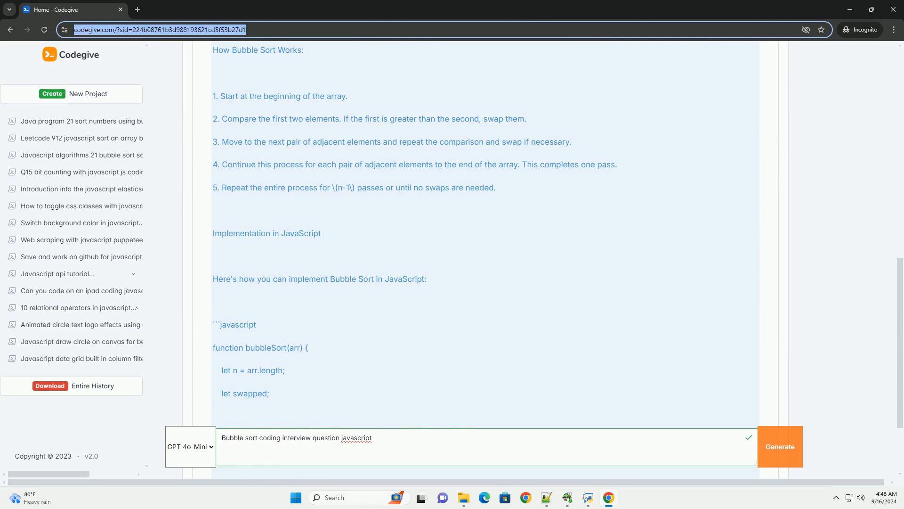
scroll(down, 3)
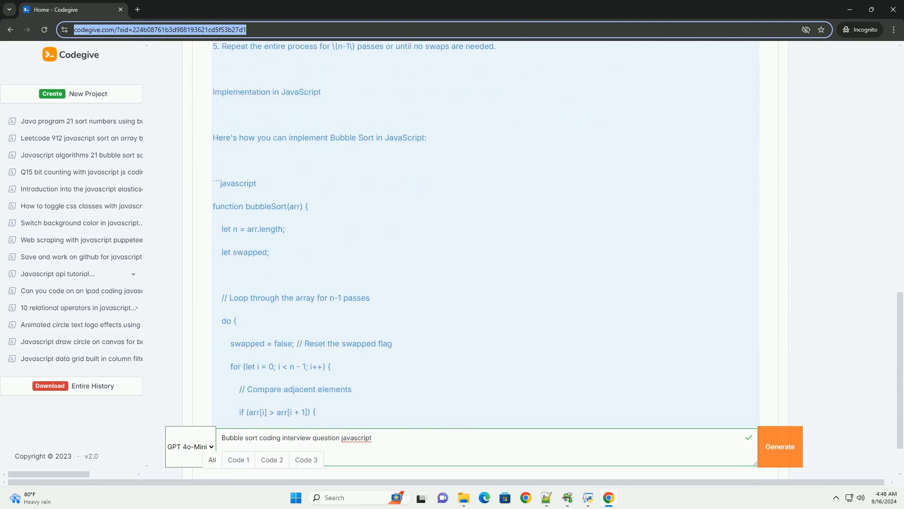
scroll(down, 3)
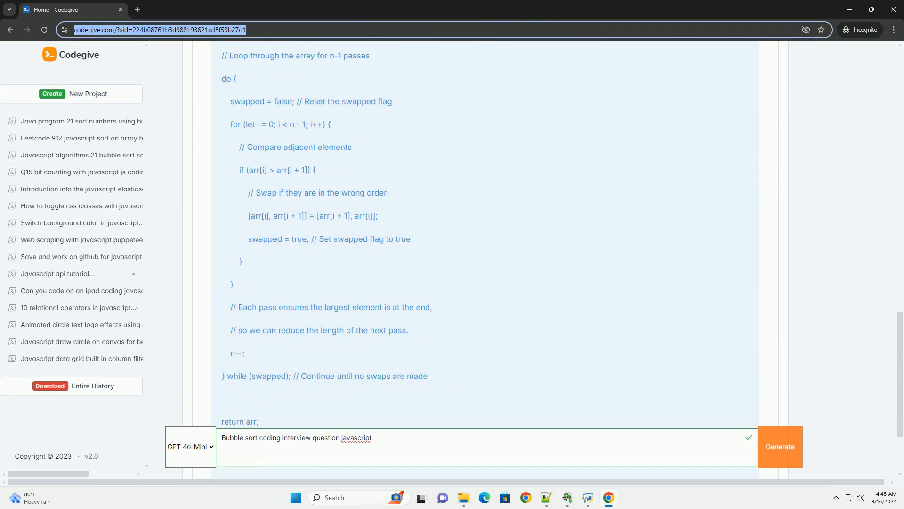
scroll(down, 3)
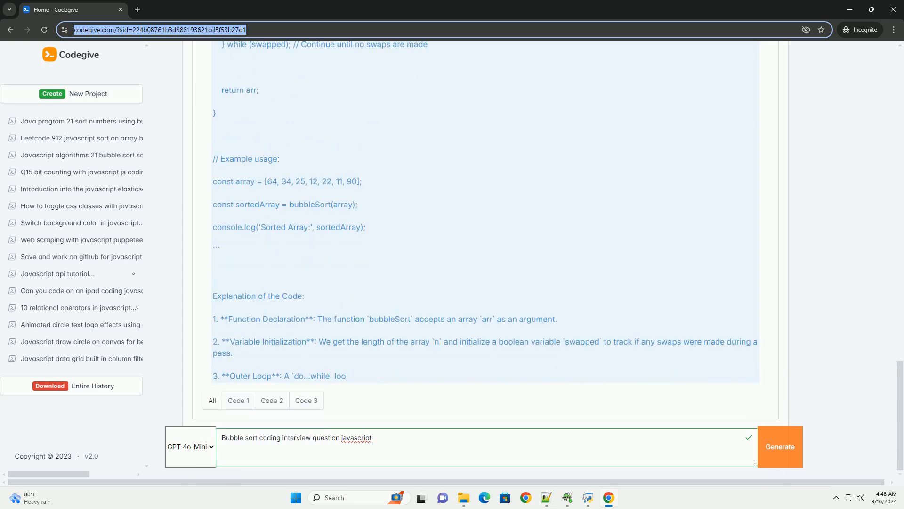
scroll(down, 3)
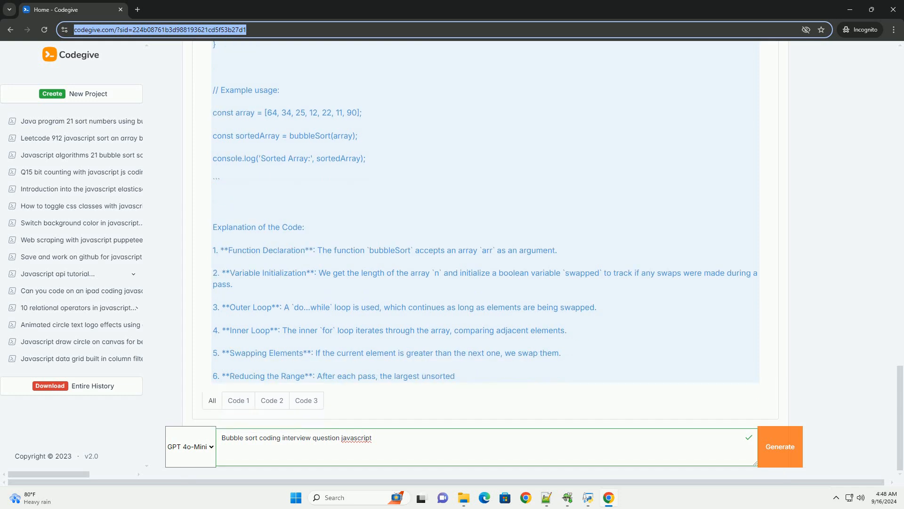
scroll(down, 3)
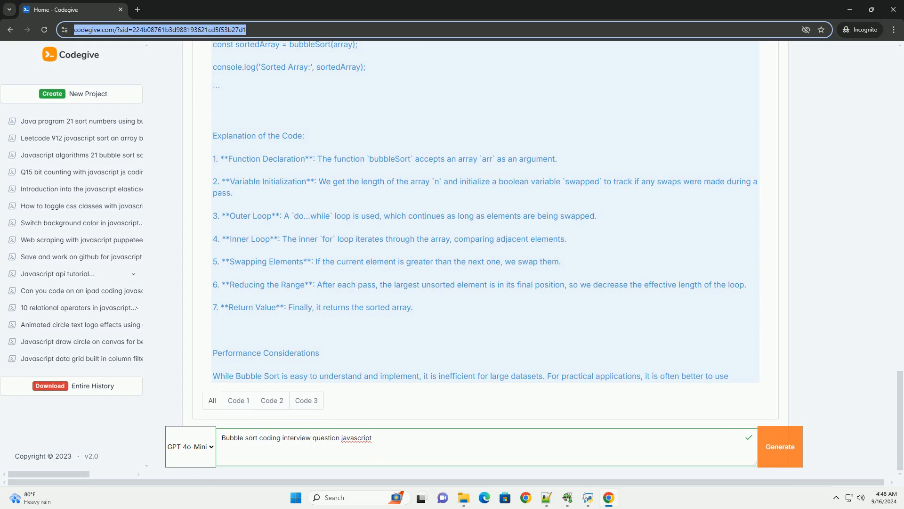
scroll(down, 3)
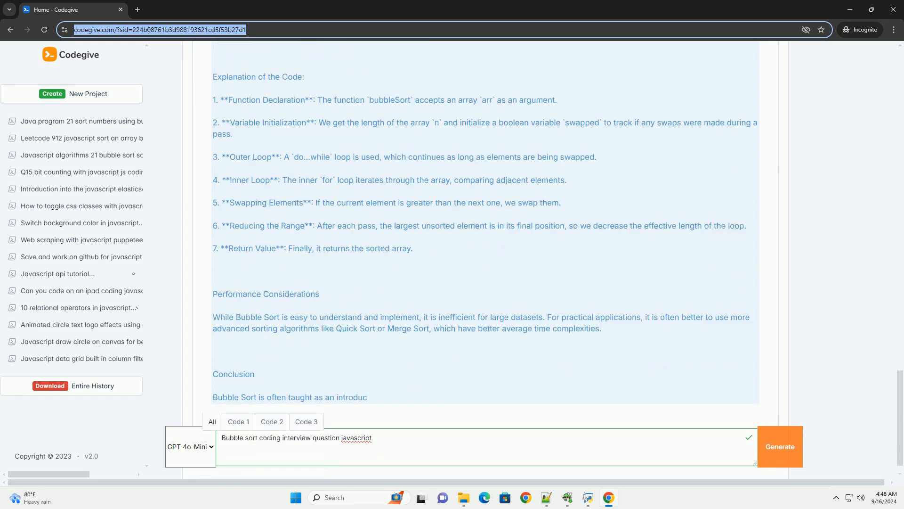
scroll(down, 3)
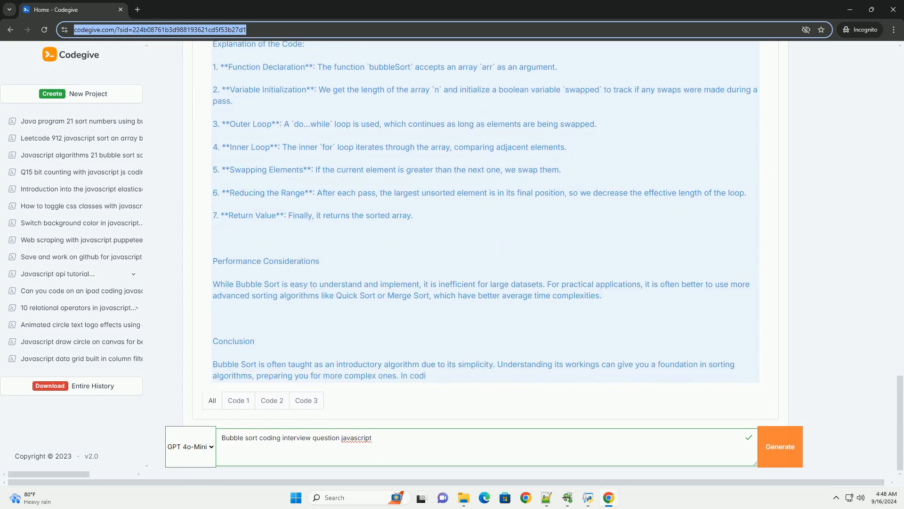